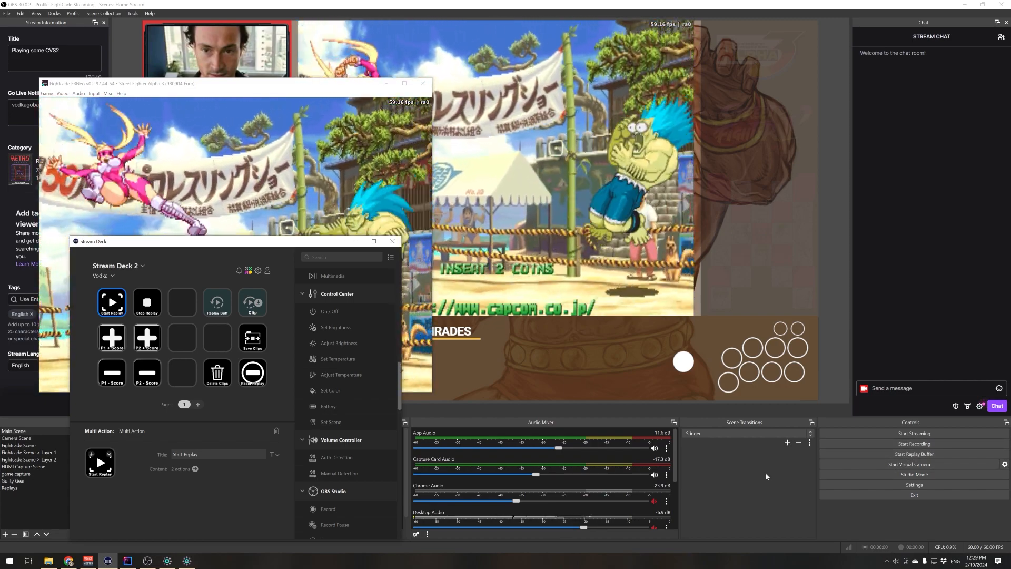
pyautogui.moveTo(705, 480)
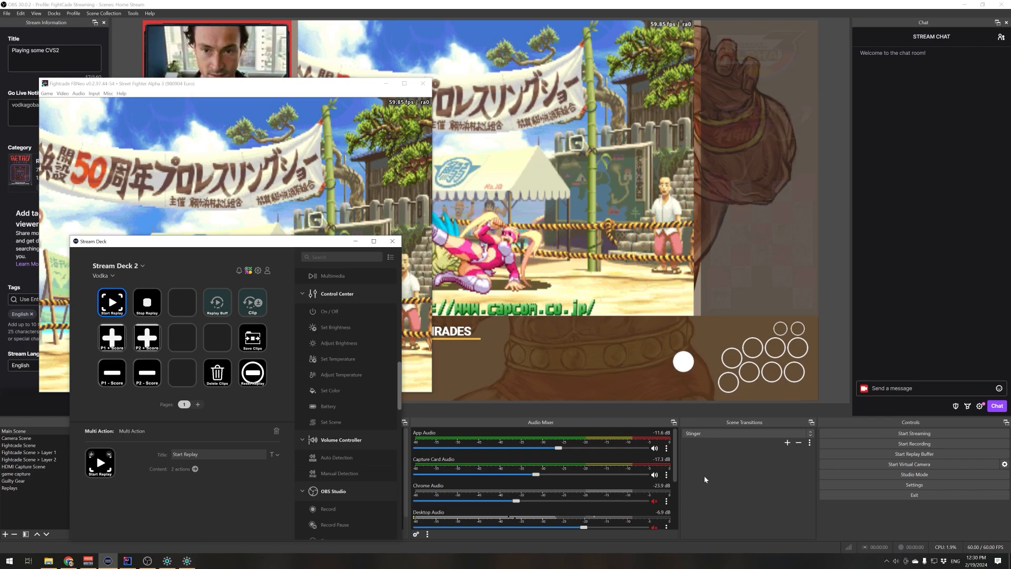
# Step: Bring up the File menu with the recording and settings options
pyautogui.click(8, 13)
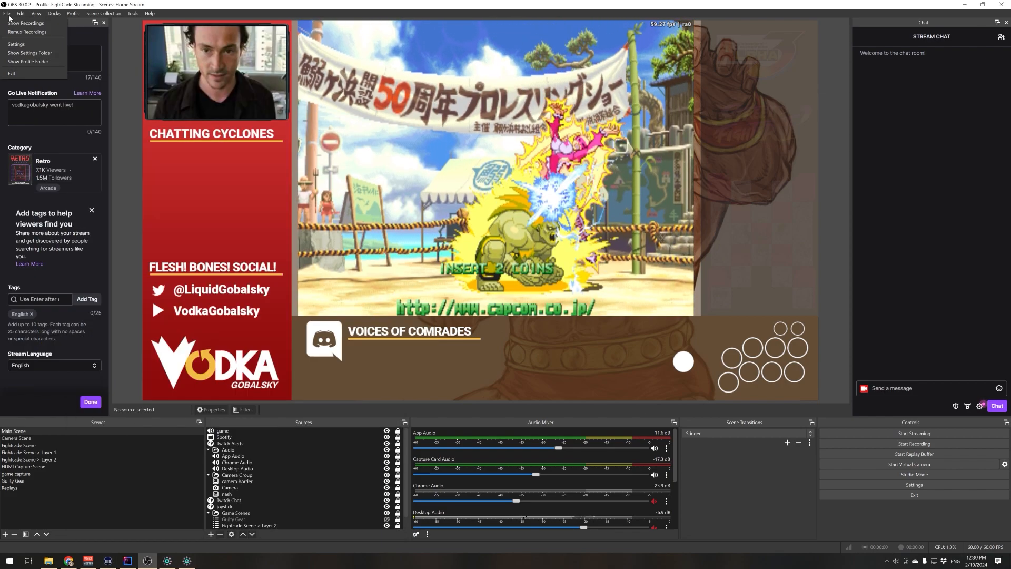
# Step: Check the MP4 recording path to the replays folder and the 'Replay' file prefix, ending on General
pyautogui.click(15, 44)
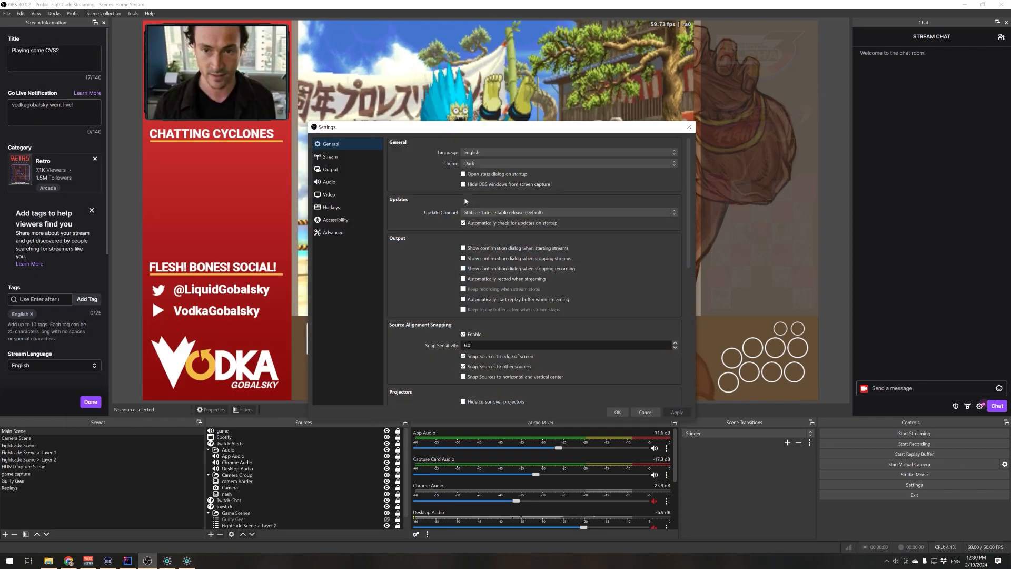
pyautogui.click(329, 168)
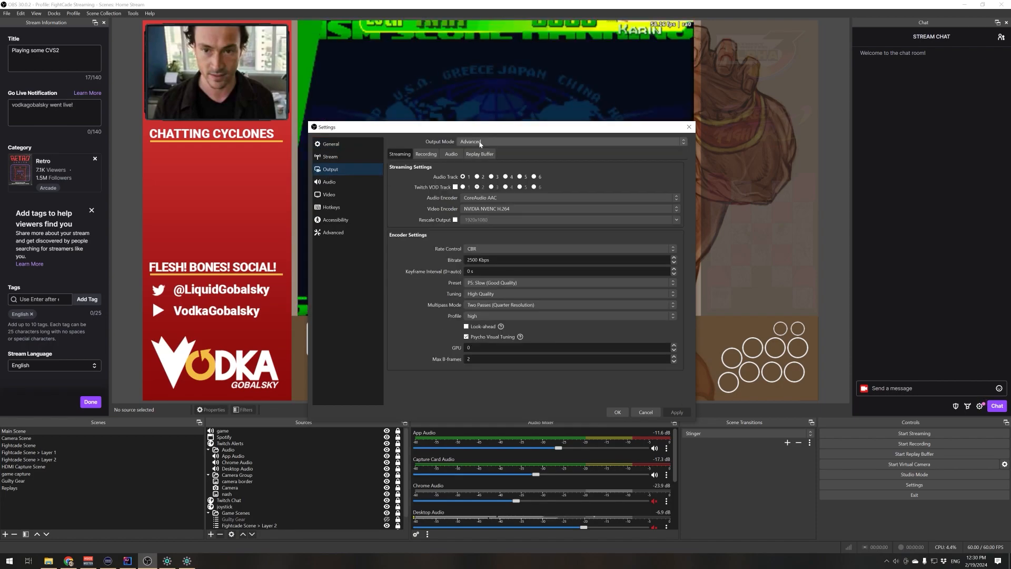
pyautogui.click(479, 154)
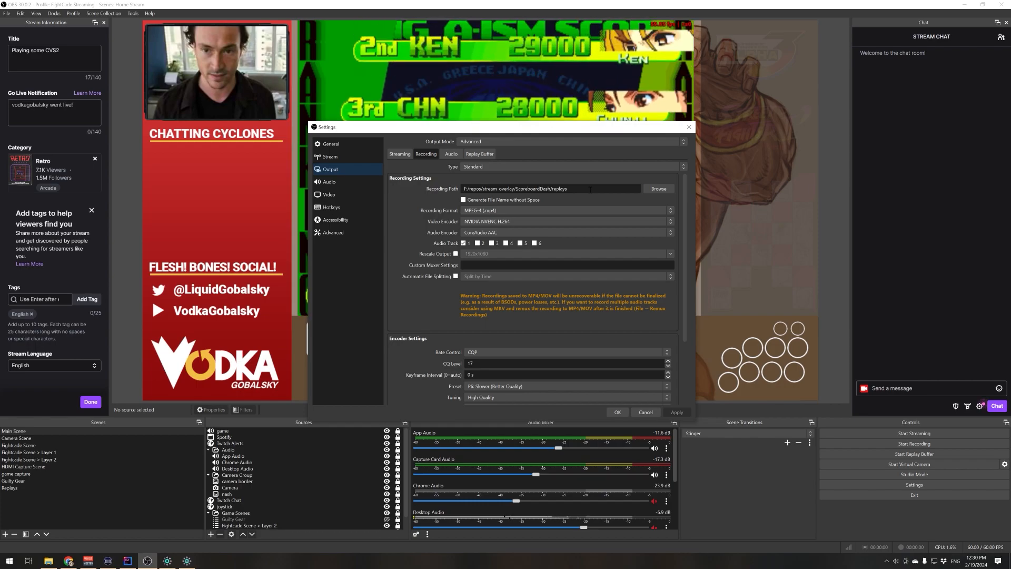
pyautogui.click(334, 231)
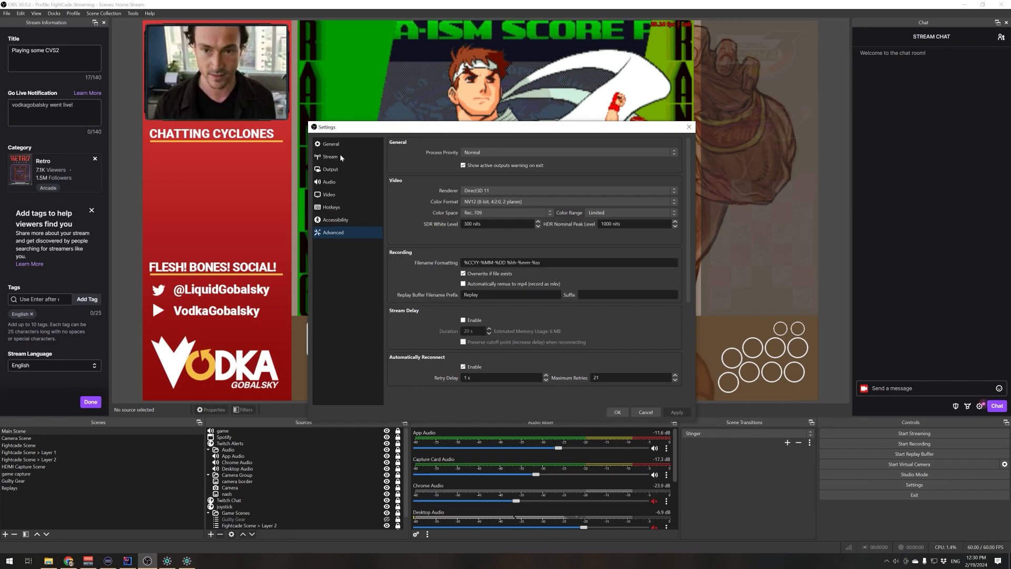
pyautogui.click(330, 145)
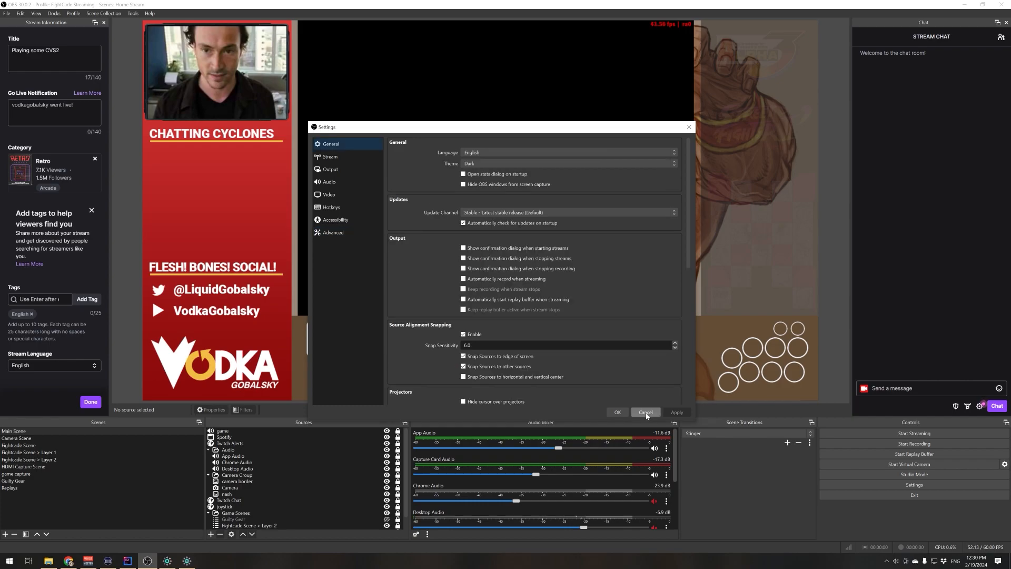
# Step: Cancel the settings unchanged and bring up File Explorer on the Desktop recordings folder
pyautogui.click(644, 412)
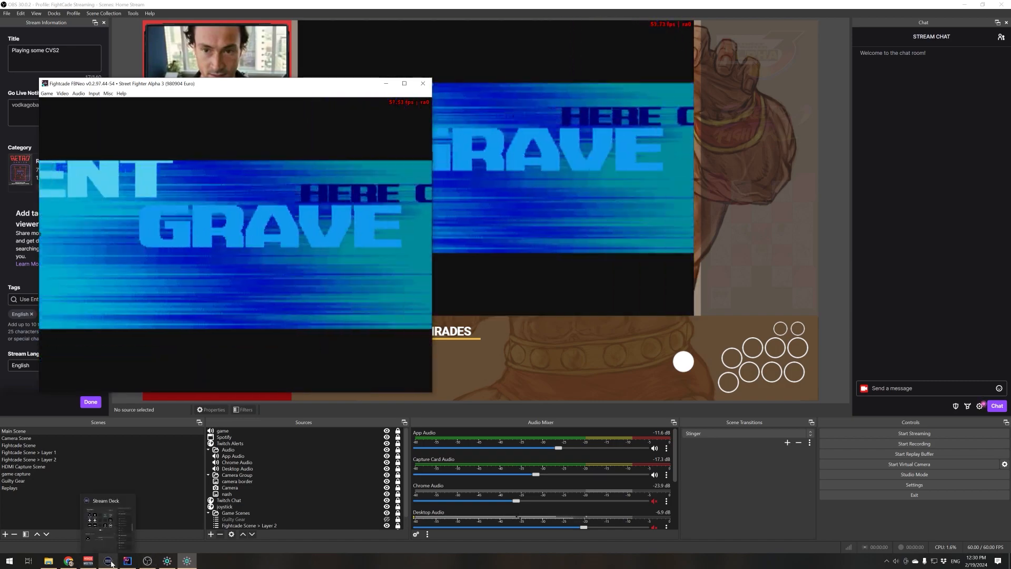
pyautogui.click(108, 559)
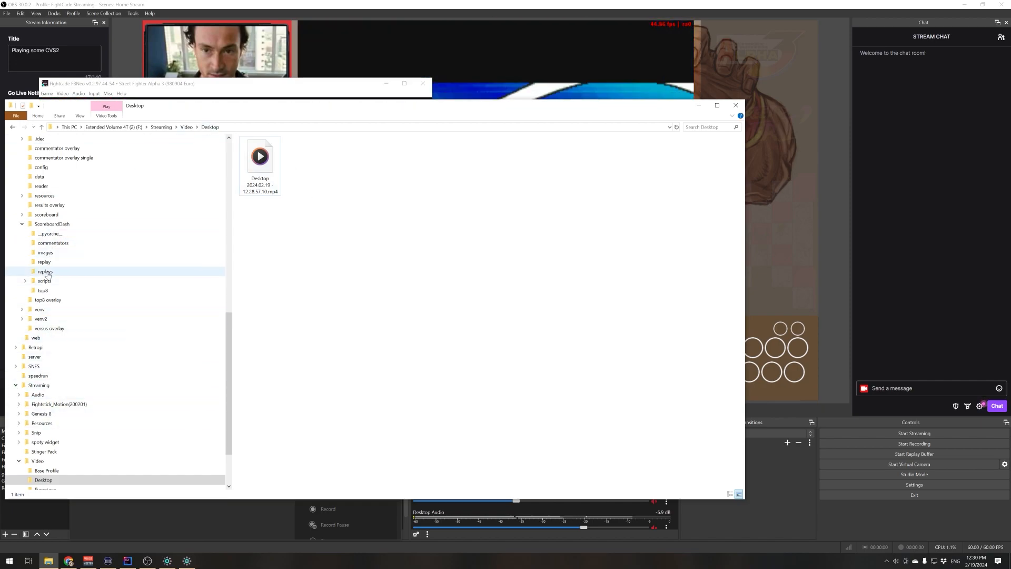
# Step: Show the ScoreboardDash replays folder, then switch OBS to the Replays scene
pyautogui.click(45, 271)
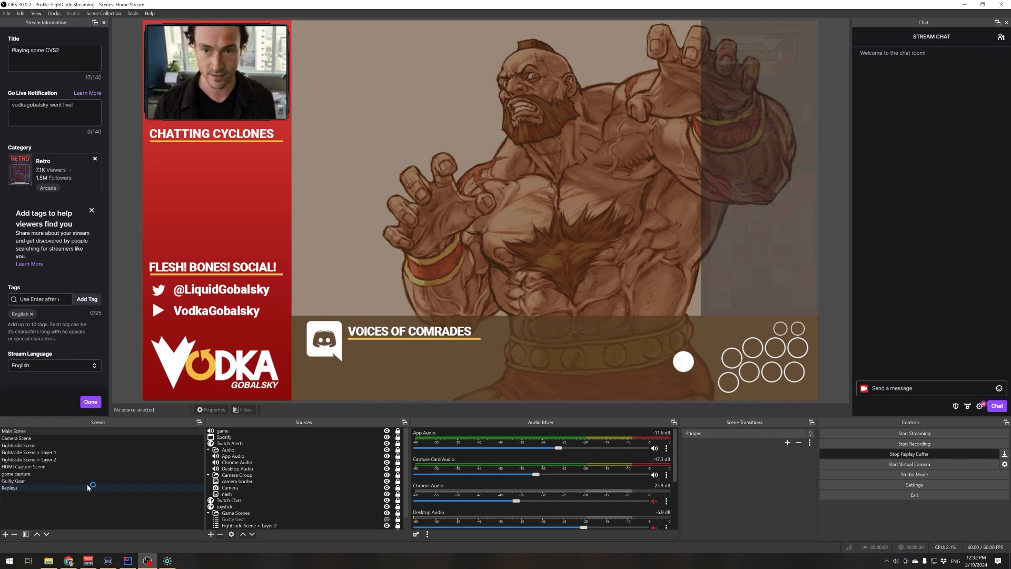
pyautogui.click(10, 487)
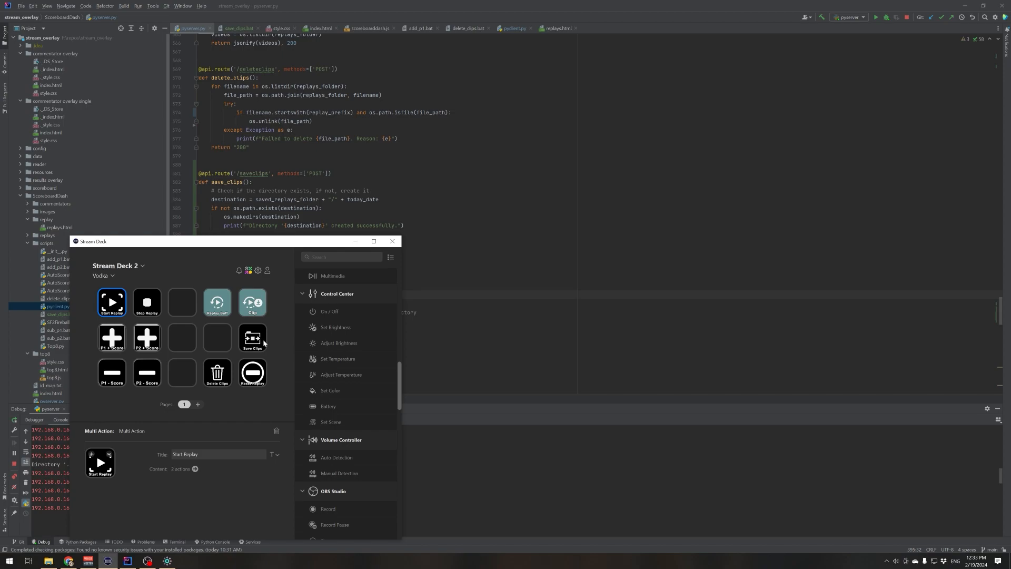
pyautogui.moveTo(279, 337)
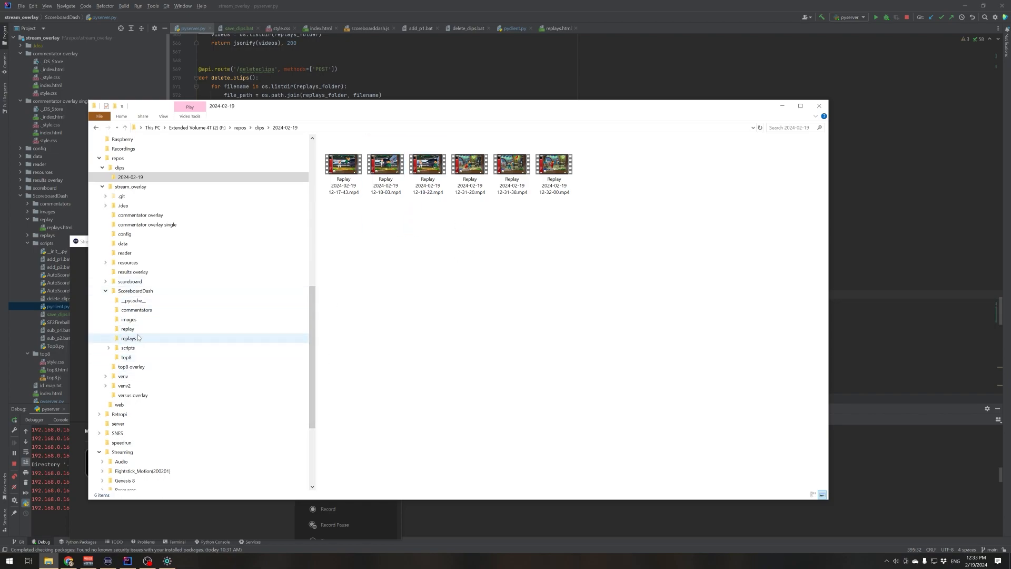
# Step: Show the now-empty ScoreboardDash replays folder with the Stream Deck window moved aside
pyautogui.click(128, 338)
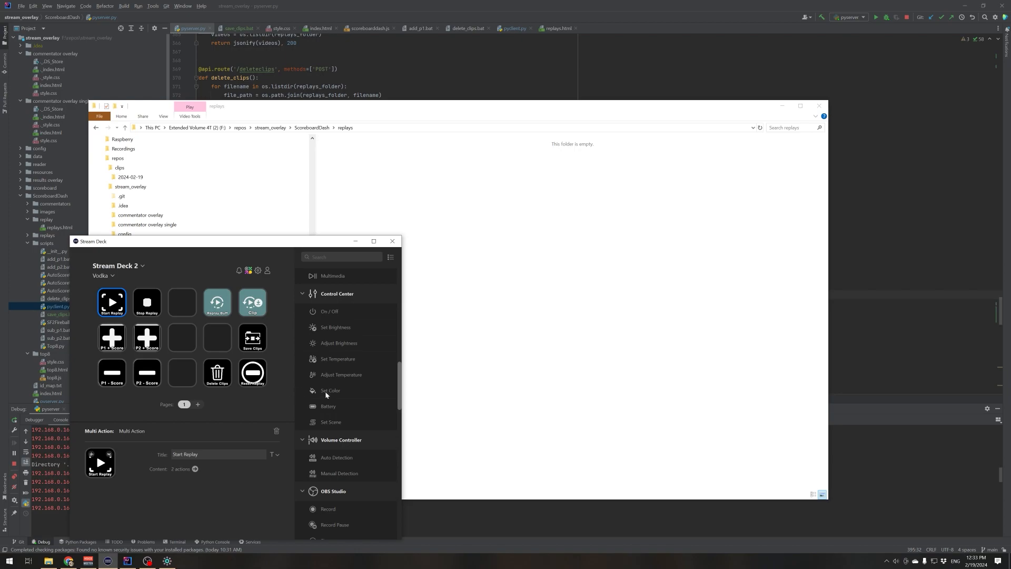
pyautogui.moveTo(482, 340)
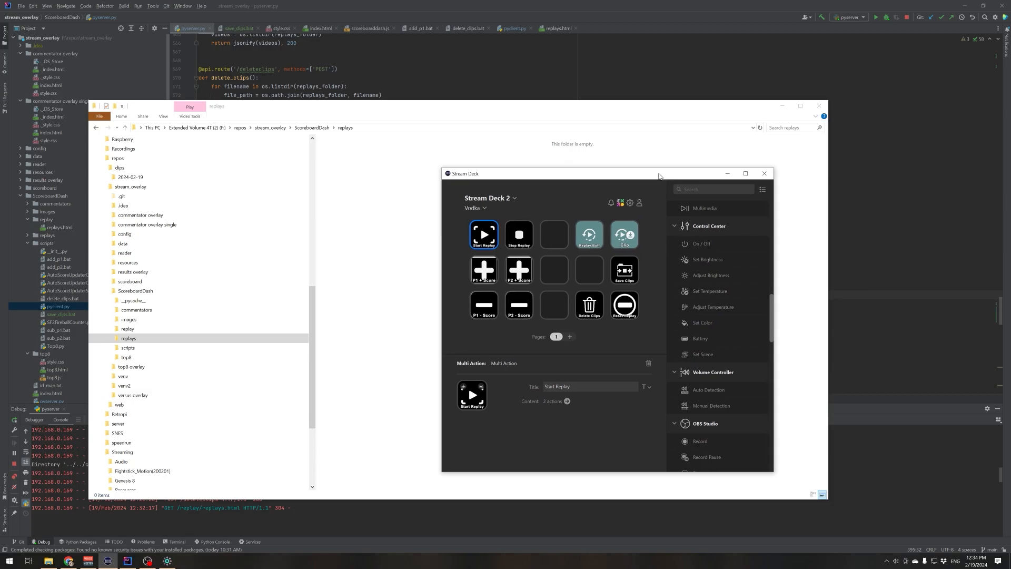
pyautogui.moveTo(607, 172); pyautogui.dragTo(661, 196)
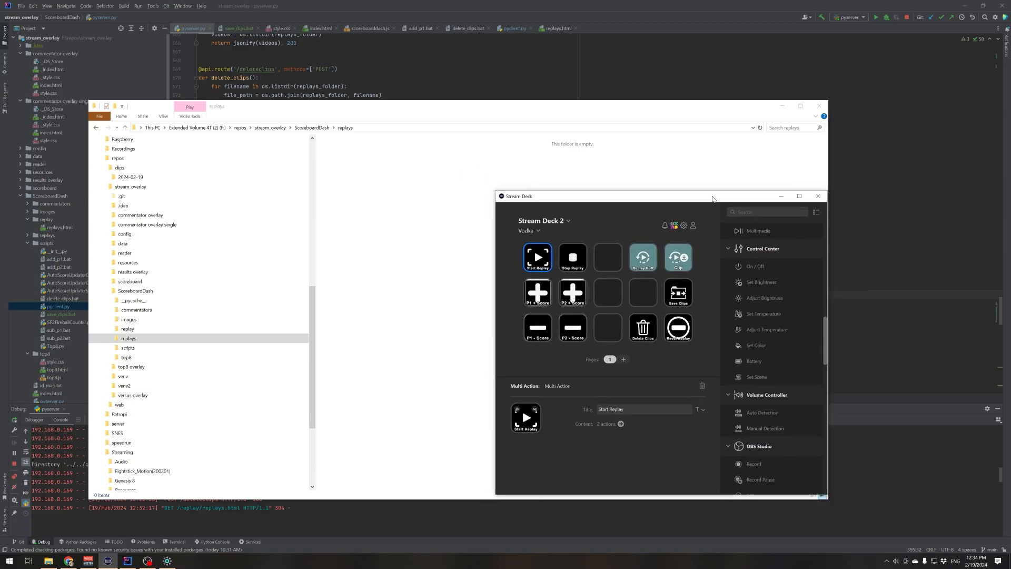